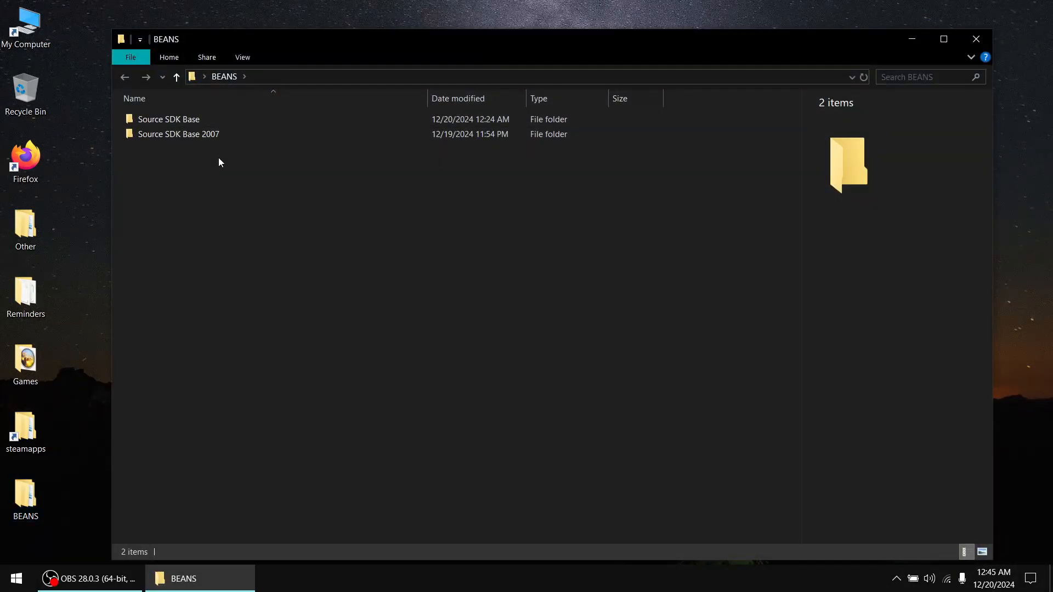
- Search the Start menu for 'steam' to reach Programs and Features
{"action": "left_click", "coordinate": [169, 119]}
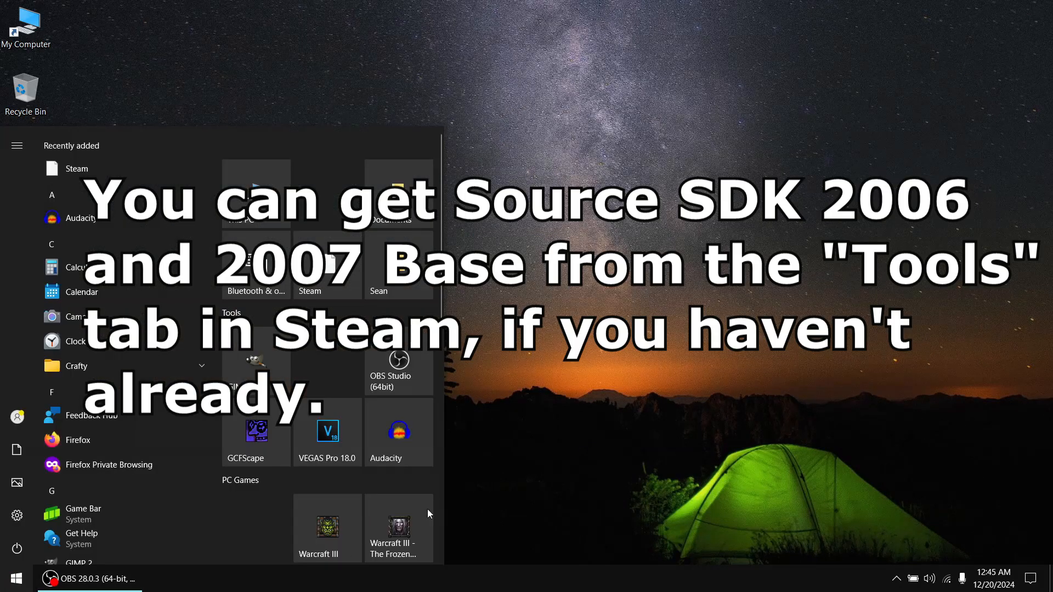
{"action": "type", "text": "steam"}
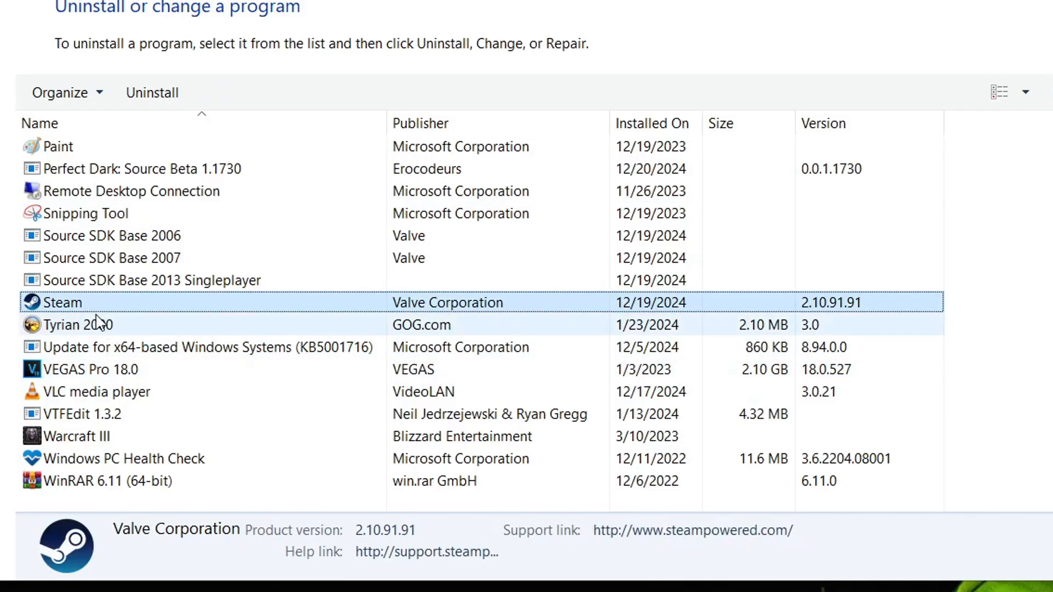
- Uninstall Steam from Programs and Features, then show the BEANS folder with both SDK folders
{"action": "left_click", "coordinate": [151, 92]}
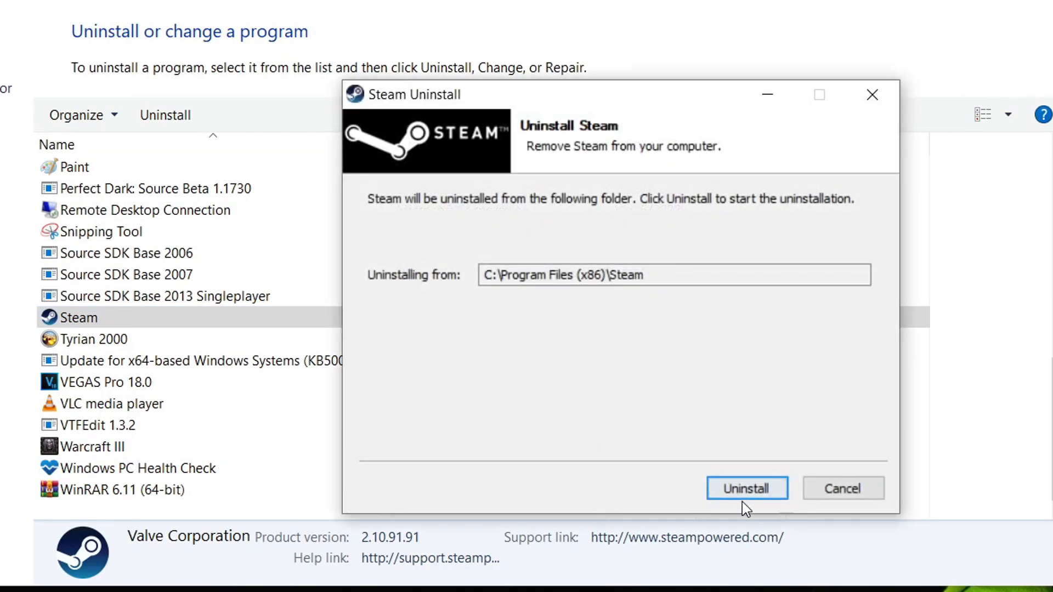
{"action": "left_click", "coordinate": [746, 489]}
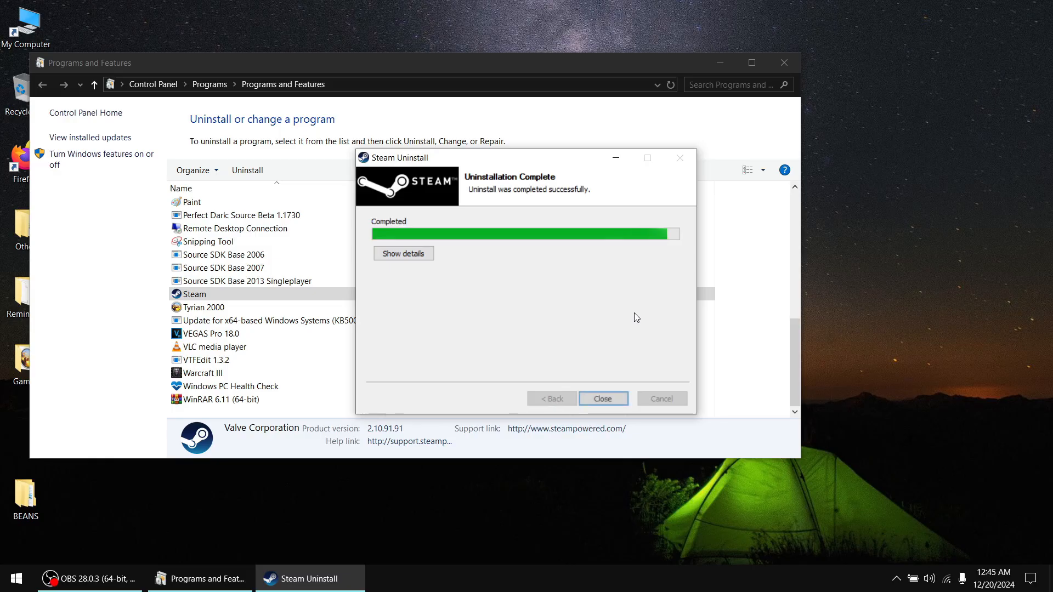
{"action": "left_click", "coordinate": [603, 399]}
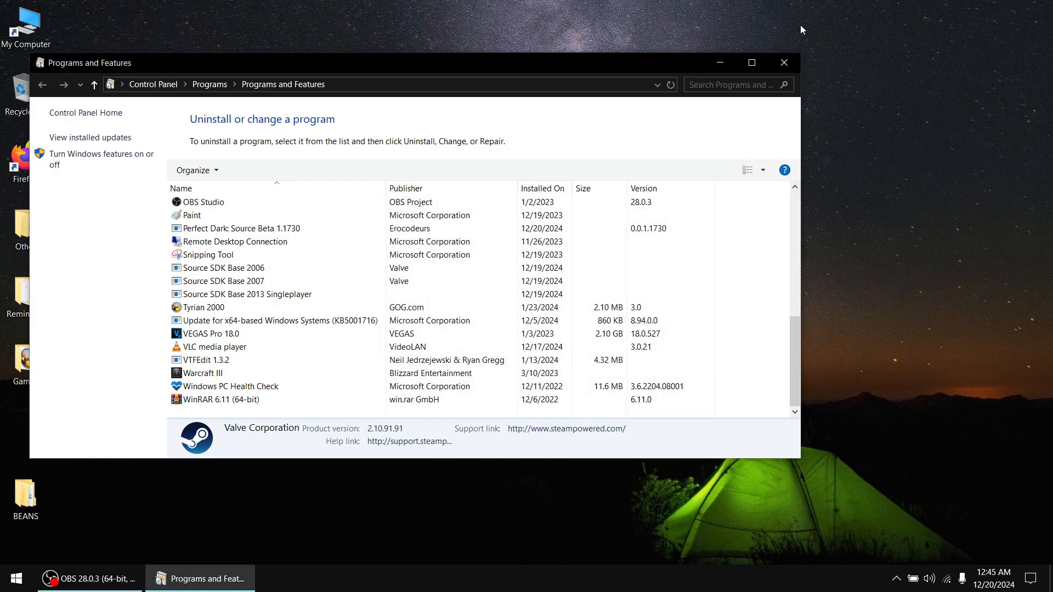
{"action": "left_click", "coordinate": [783, 62]}
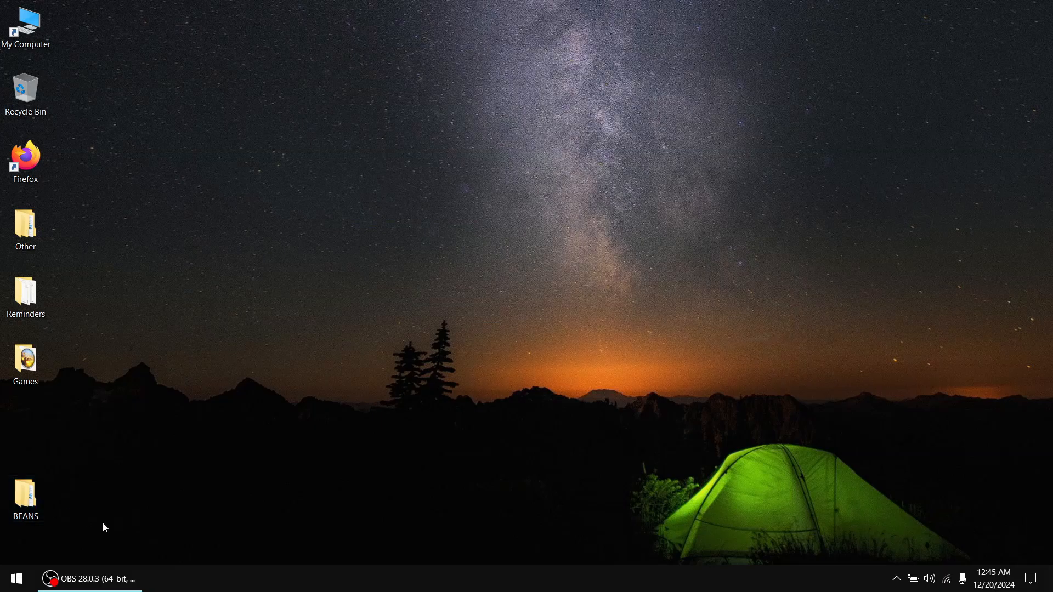
{"action": "double_click", "coordinate": [25, 494]}
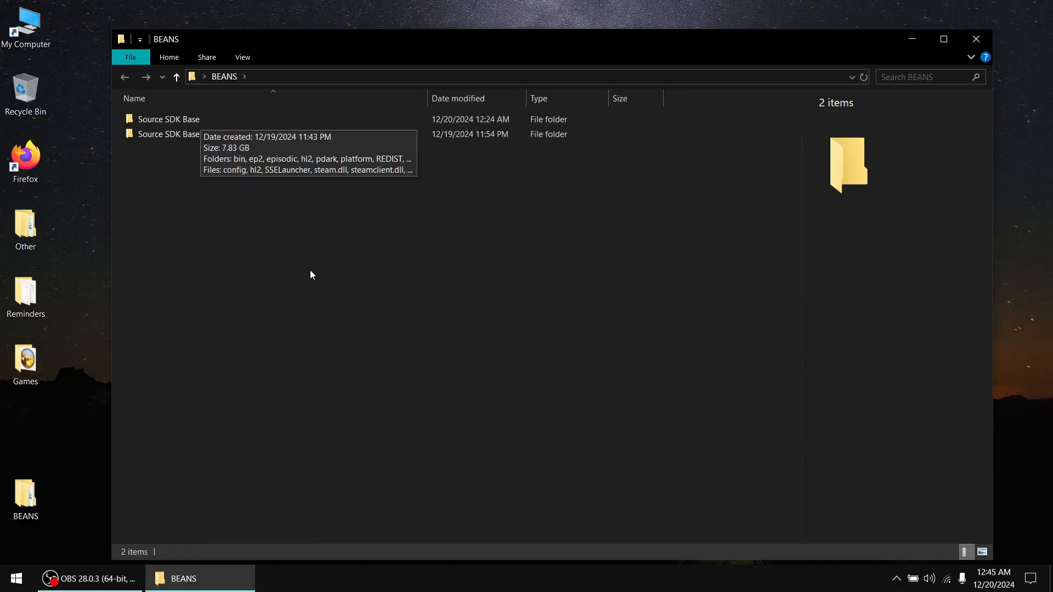
- From Source SDK Base, add a launcher game entry with parameter -steam -game pdark and app id 215
{"action": "double_click", "coordinate": [169, 118]}
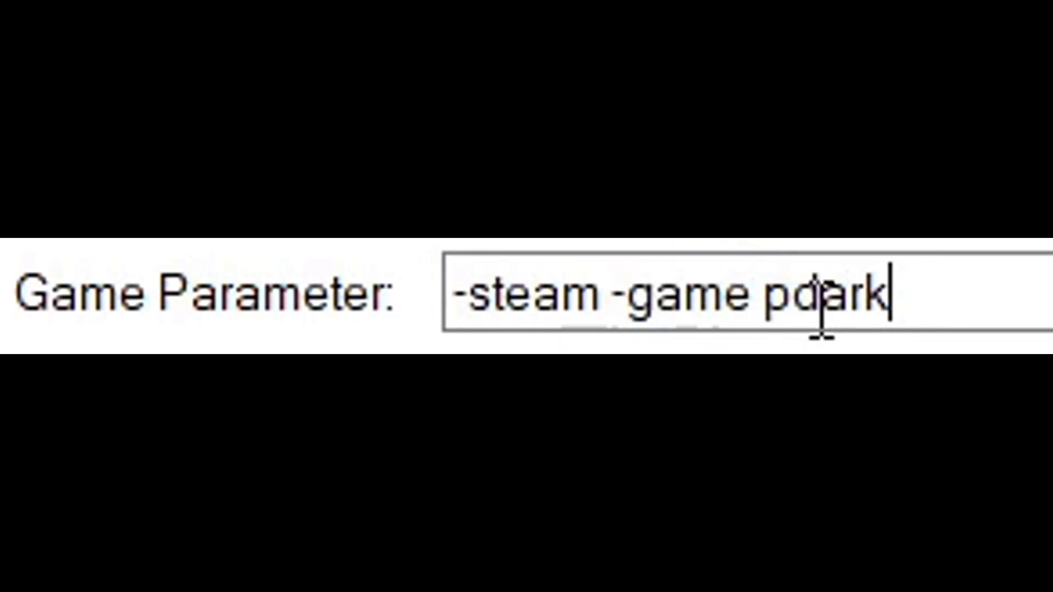
{"action": "double_click", "coordinate": [823, 294]}
{"action": "type", "text": "215"}
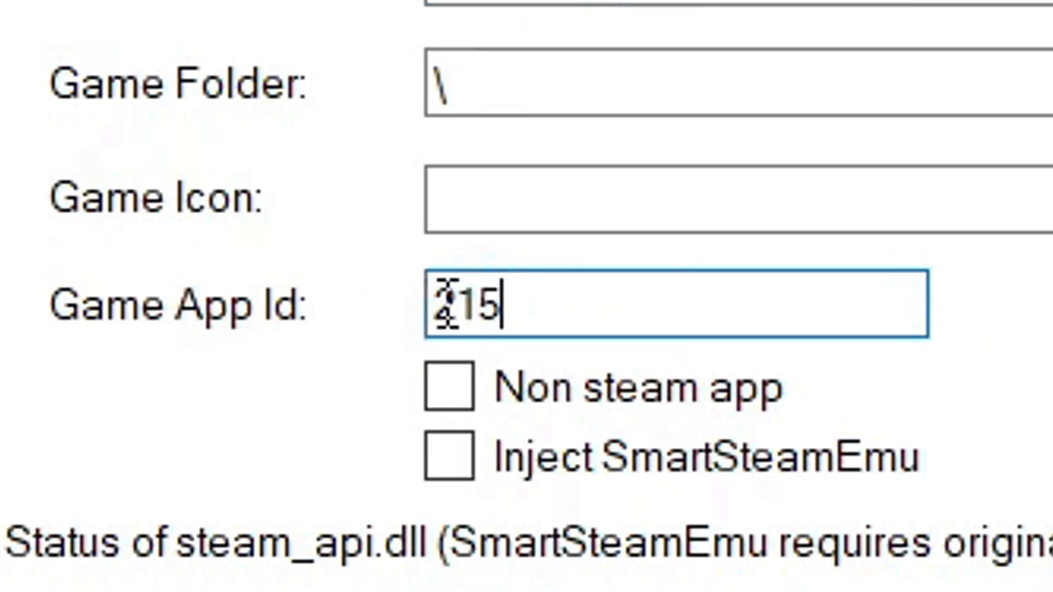
{"action": "left_click", "coordinate": [529, 79]}
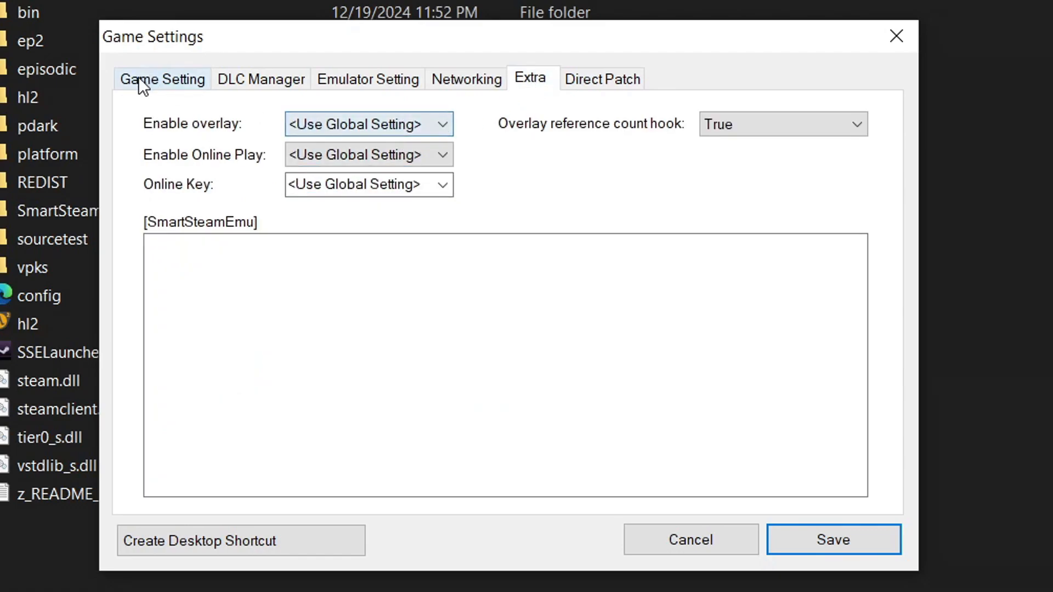
{"action": "left_click", "coordinate": [833, 540]}
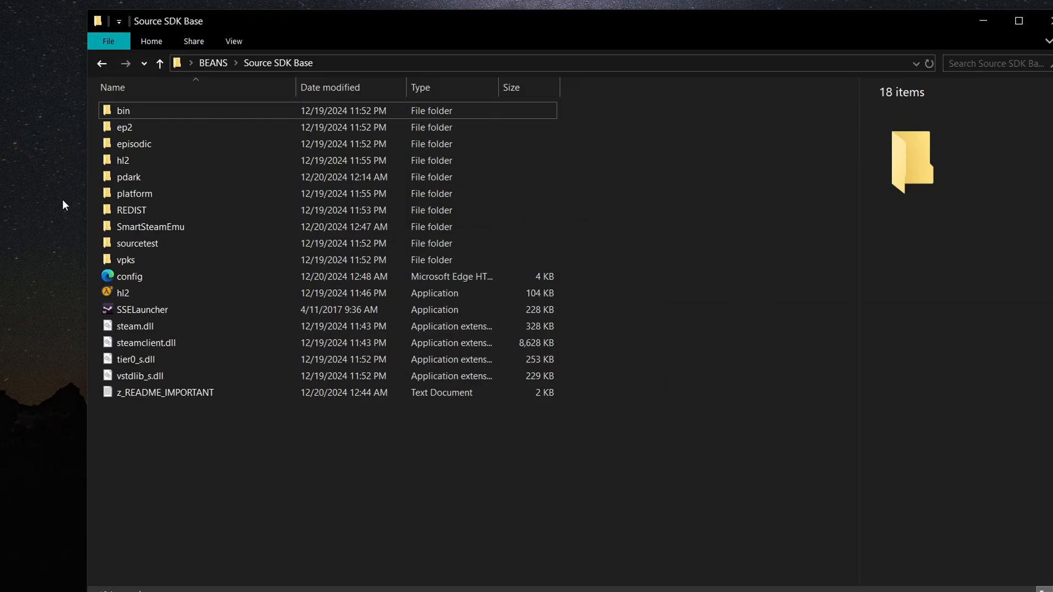
- Check SteamAppId 215 in the mod's gameinfo file and run SSELauncher from Source SDK Base
{"action": "double_click", "coordinate": [130, 177]}
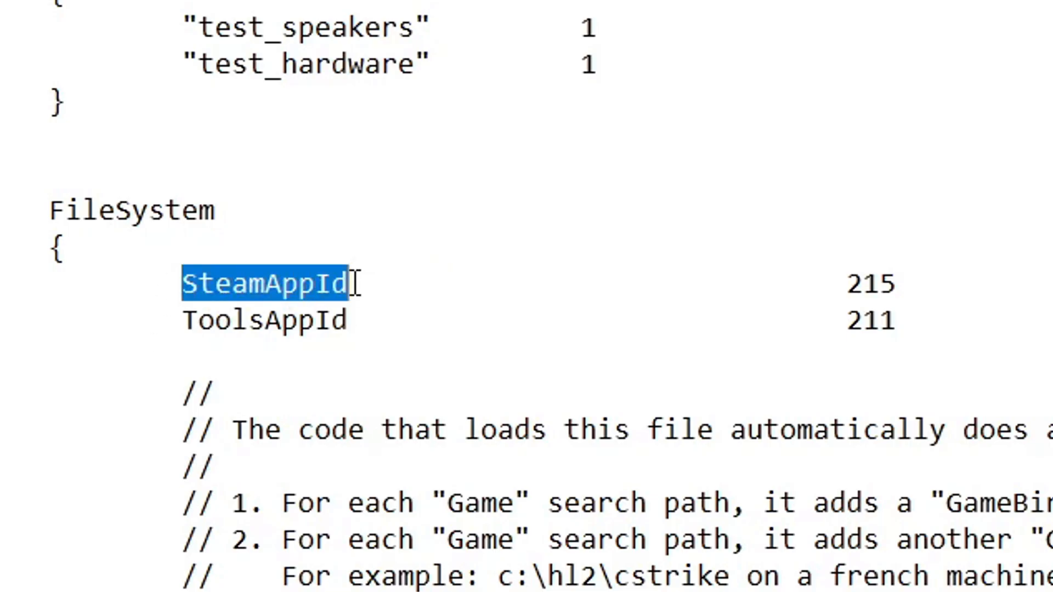
{"action": "left_click", "coordinate": [886, 282]}
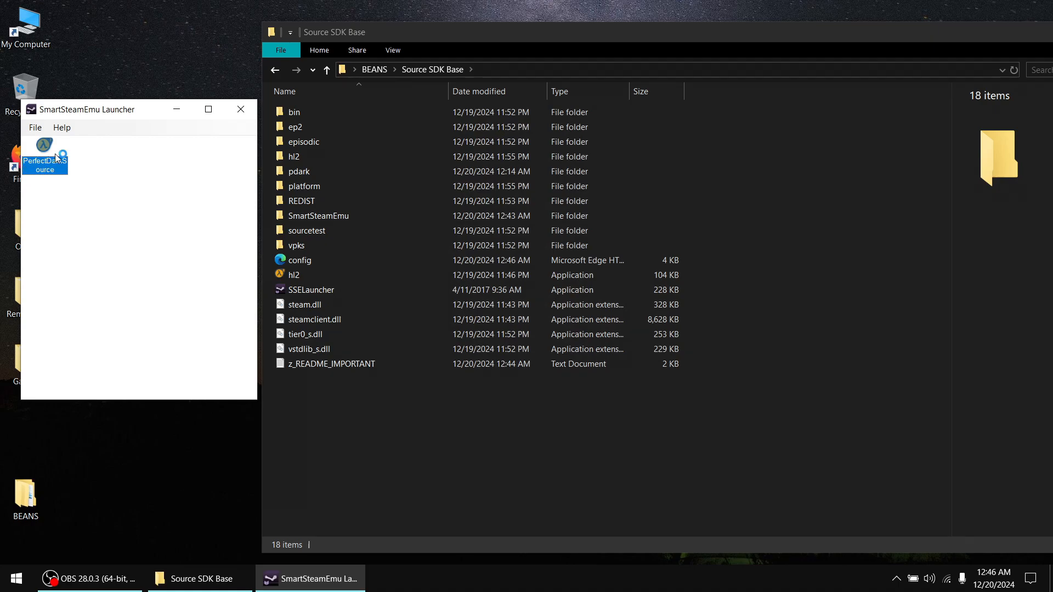
- Launch Perfect Dark Source, browse the Create Server map list, then quit the game
{"action": "double_click", "coordinate": [44, 149]}
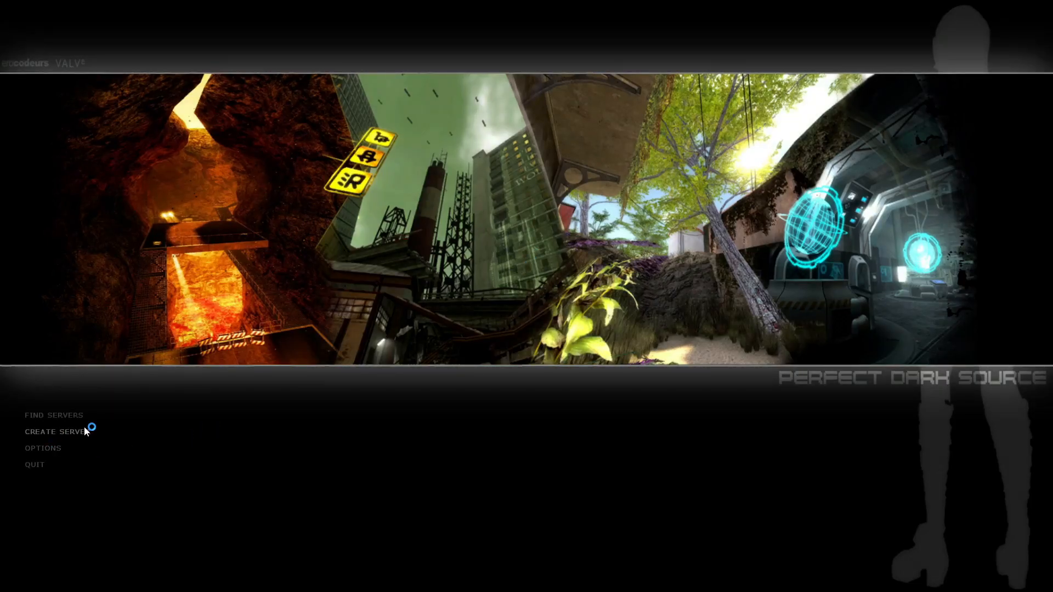
{"action": "left_click", "coordinate": [57, 431]}
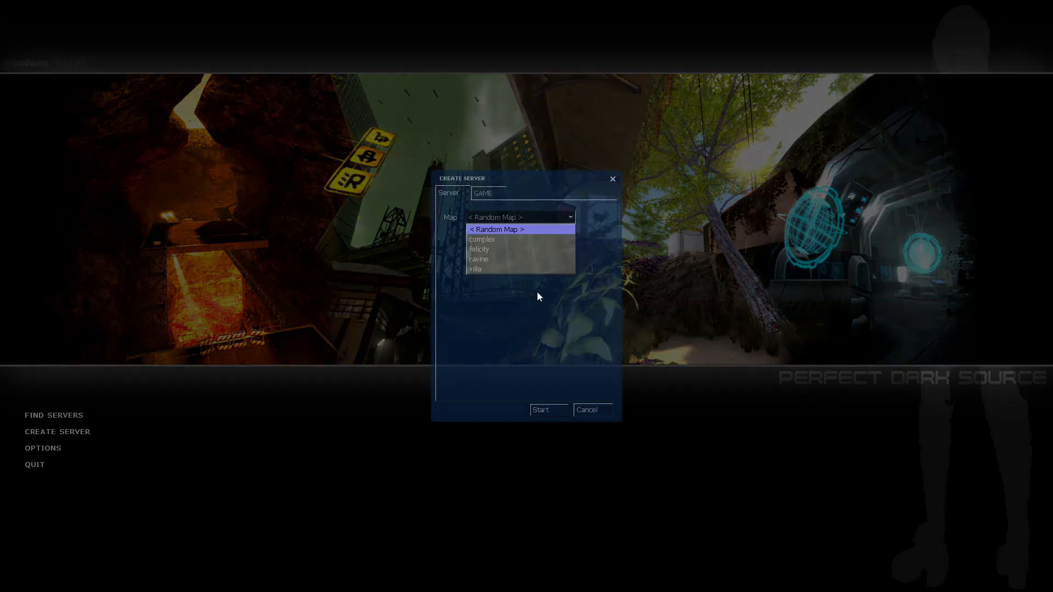
{"action": "left_click", "coordinate": [549, 410]}
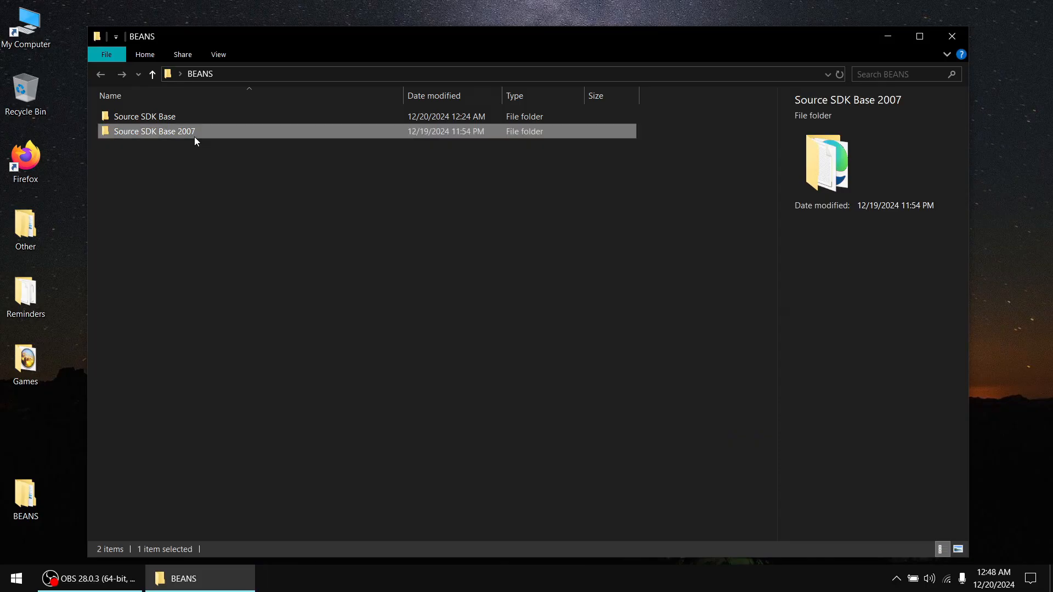
- Run SSELauncher from Source SDK Base 2007 and launch its Underhell entry
{"action": "double_click", "coordinate": [153, 131]}
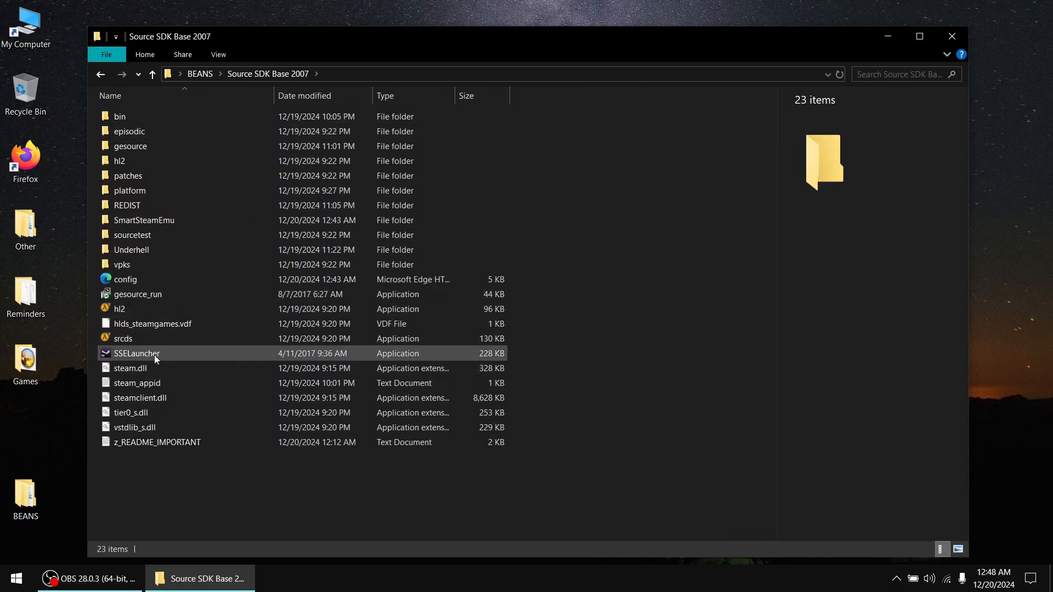
{"action": "double_click", "coordinate": [136, 353]}
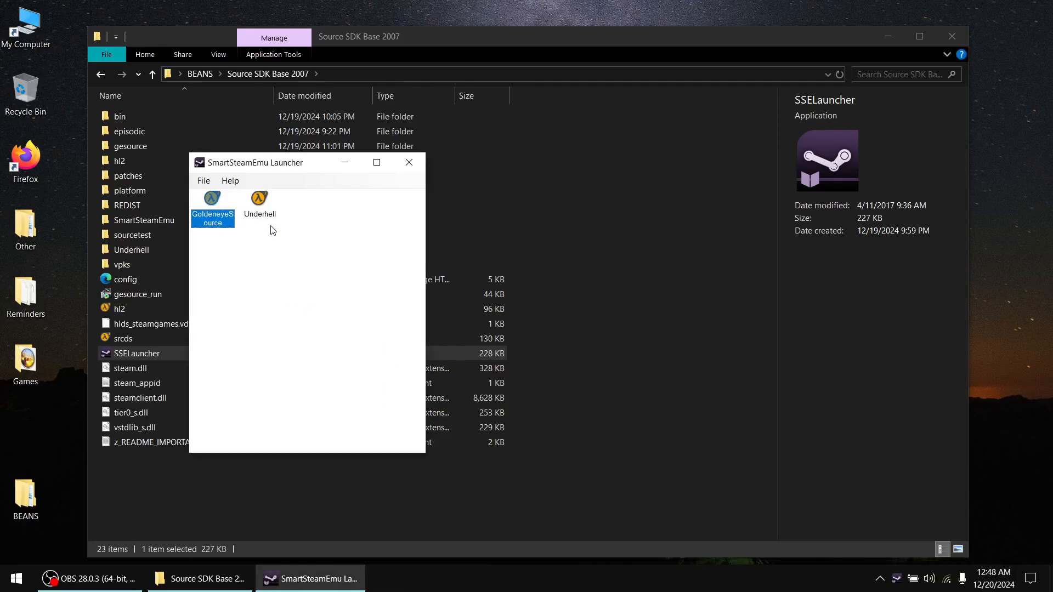
{"action": "left_click", "coordinate": [259, 202]}
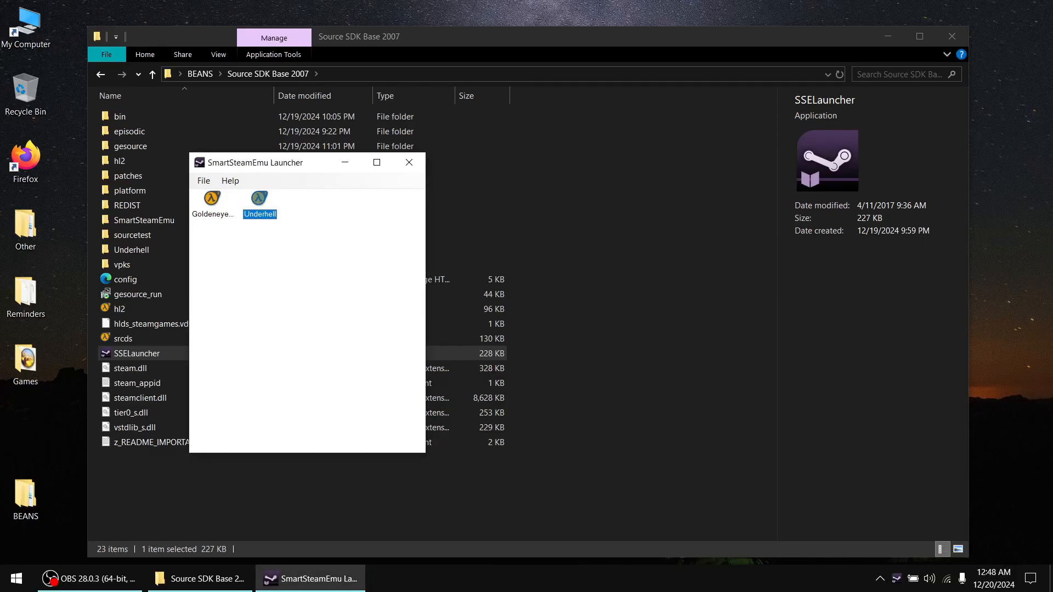
{"action": "double_click", "coordinate": [259, 197]}
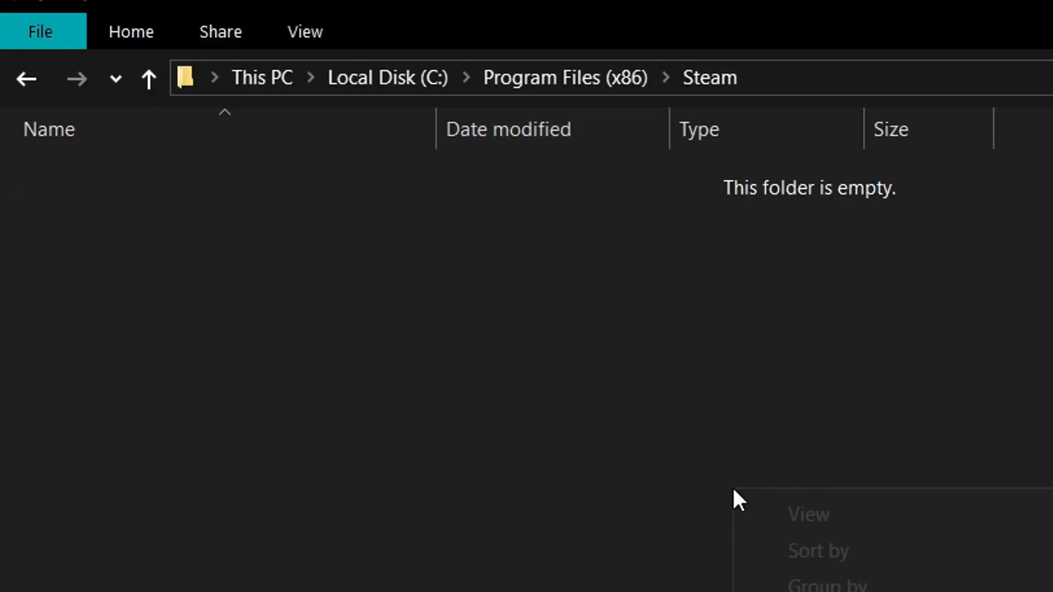
- Create a steamapps folder under Program Files (x86)\Steam and move Source SDK Base 2007 into it
{"action": "type", "text": "ste"}
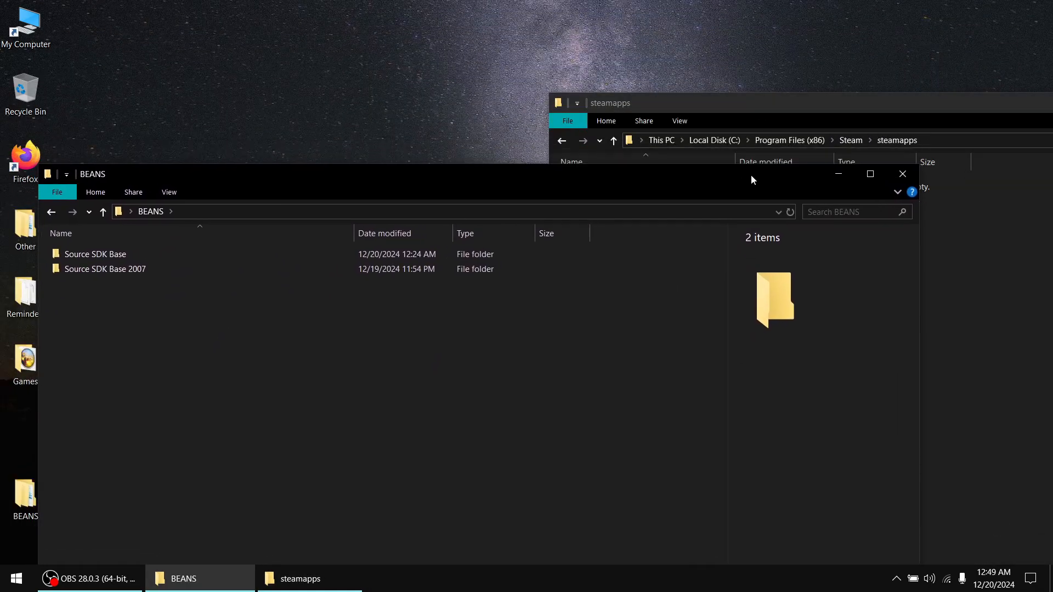
{"action": "left_click", "coordinate": [106, 269]}
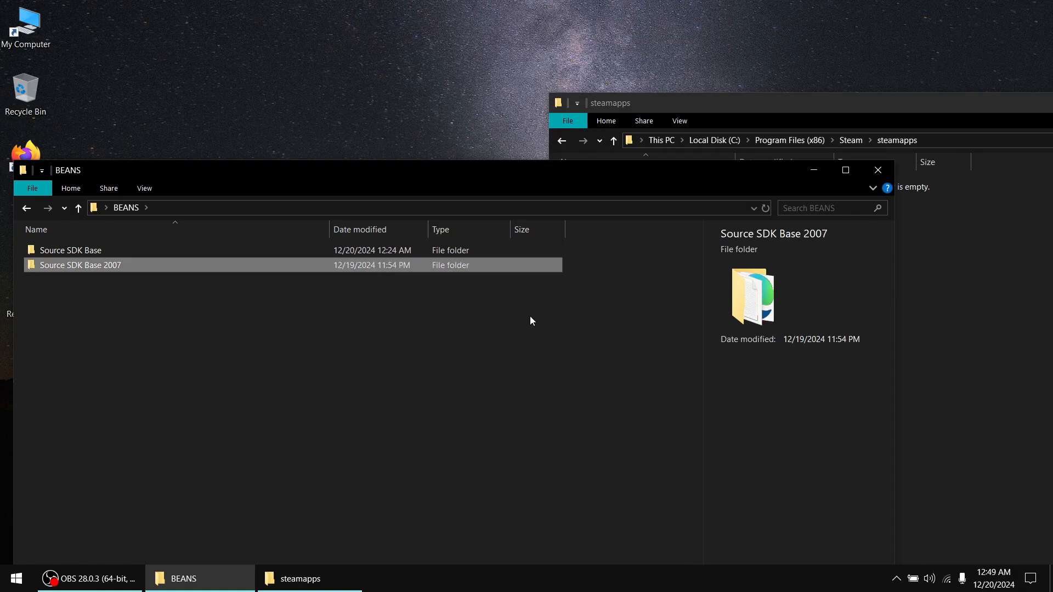
{"action": "mouse_move", "coordinate": [498, 273]}
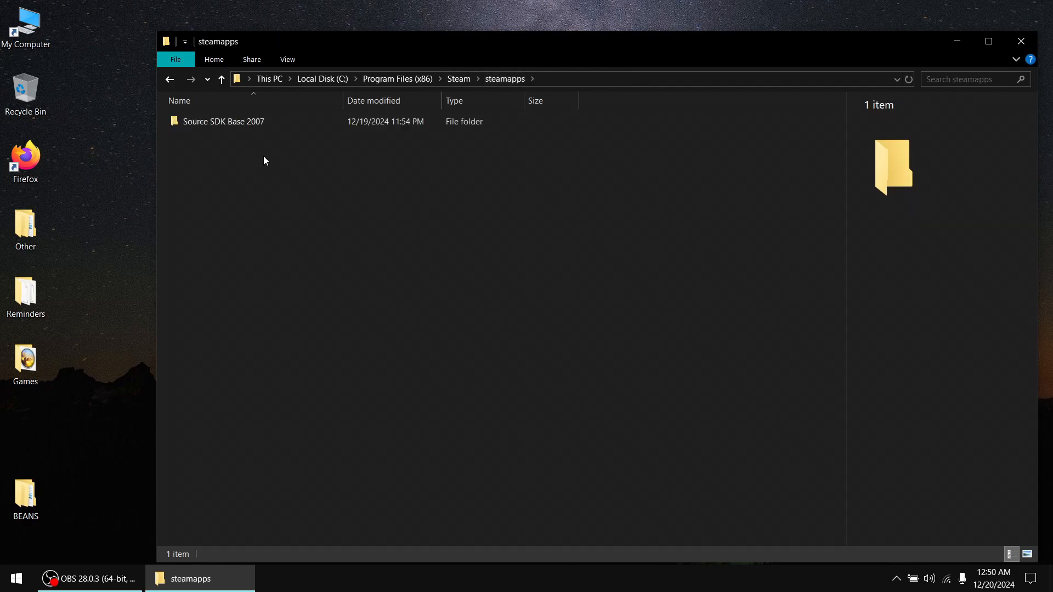
- Run SSELauncher from the moved steamapps\Source SDK Base 2007 folder and launch GoldeneyeSource
{"action": "double_click", "coordinate": [223, 122]}
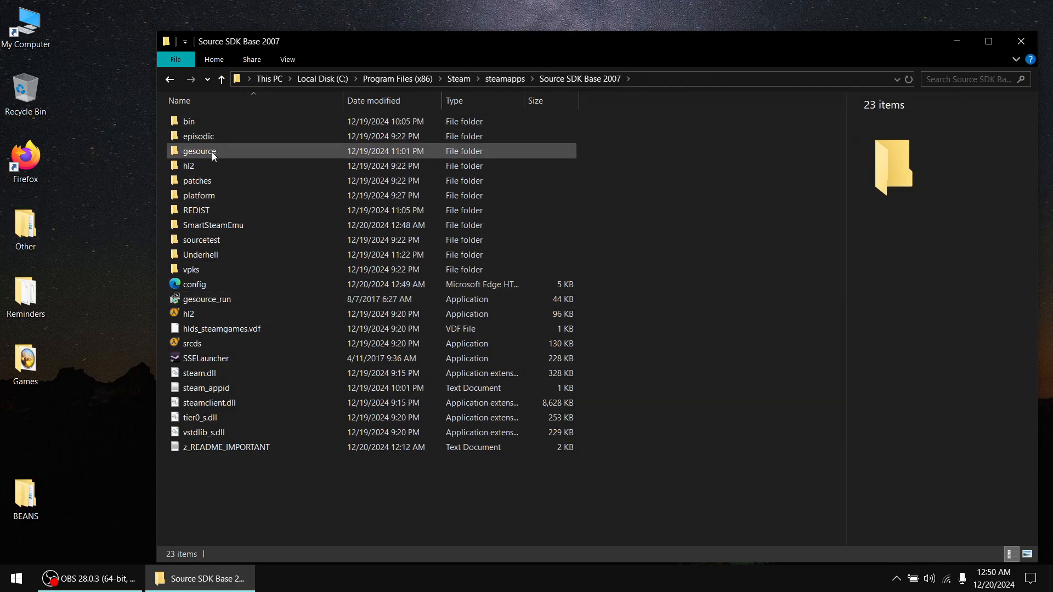
{"action": "left_click", "coordinate": [668, 147]}
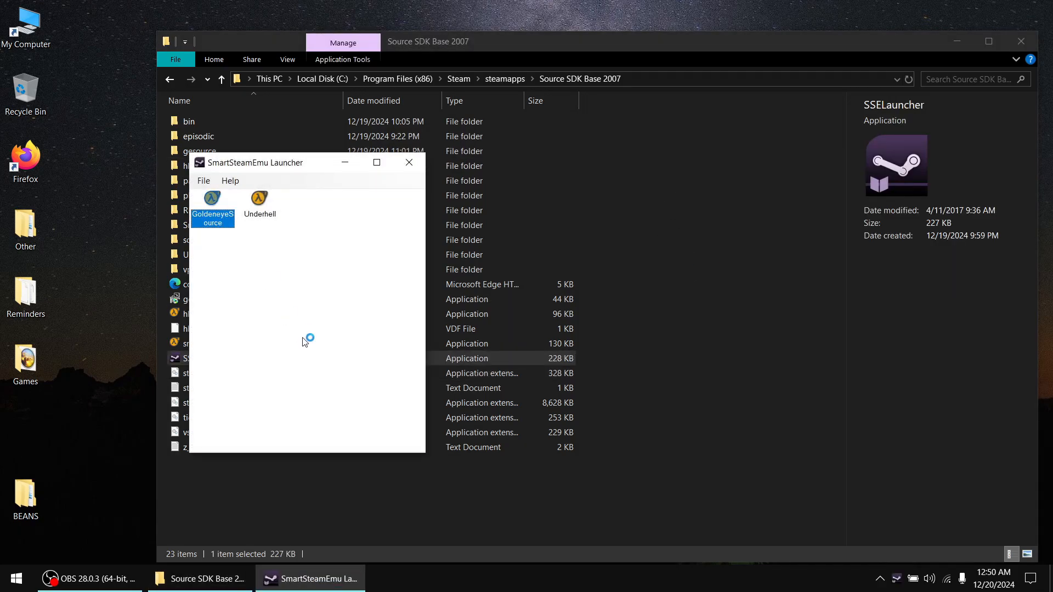
{"action": "double_click", "coordinate": [212, 199]}
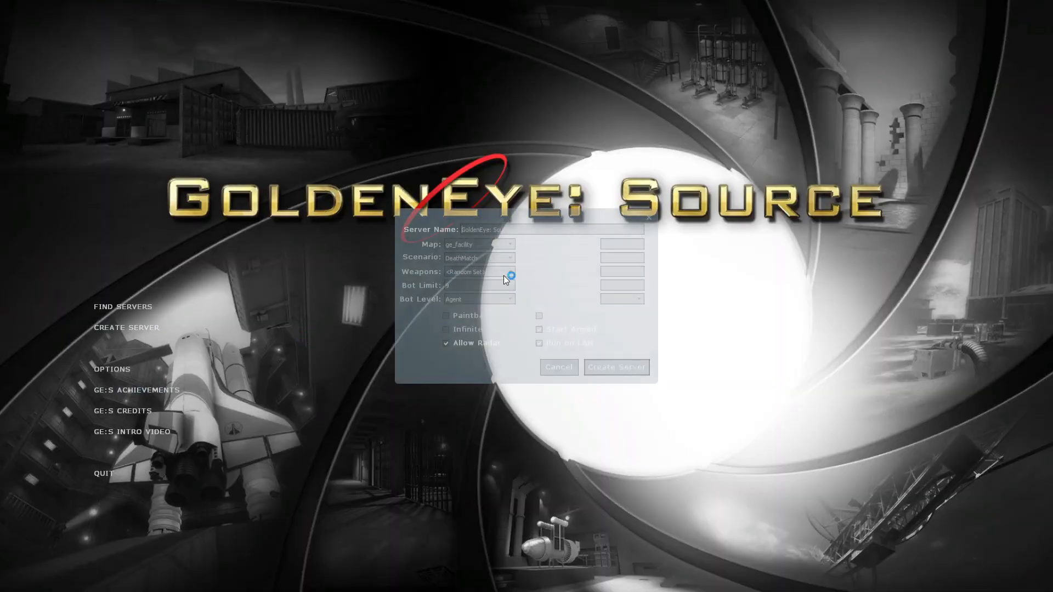
- Use GoldenEye Source's Create Server and quit, then launch Underhell and start The House chapter
{"action": "left_click", "coordinate": [616, 367]}
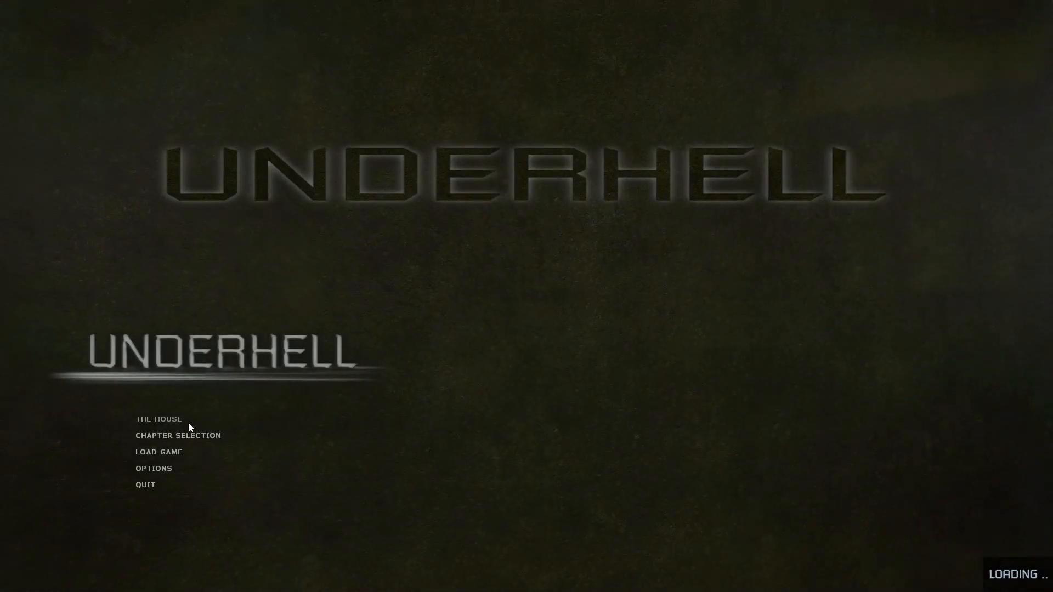
{"action": "left_click", "coordinate": [158, 418]}
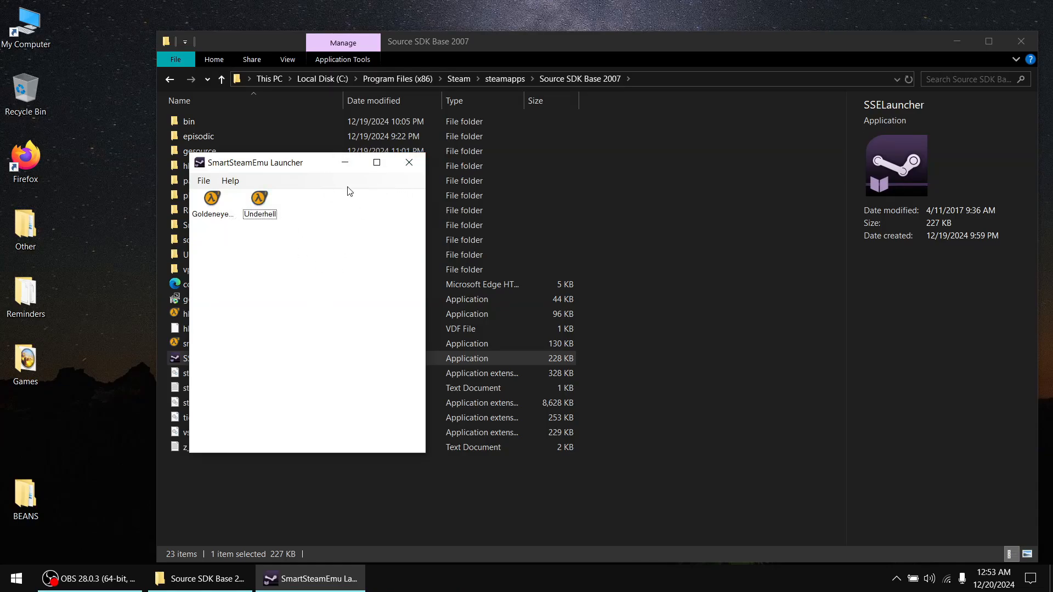
- Drag the SmartSteamEmu Launcher window toward the centre of the screen over the file list
{"action": "left_click_drag", "start_coordinate": [257, 162], "coordinate": [579, 167]}
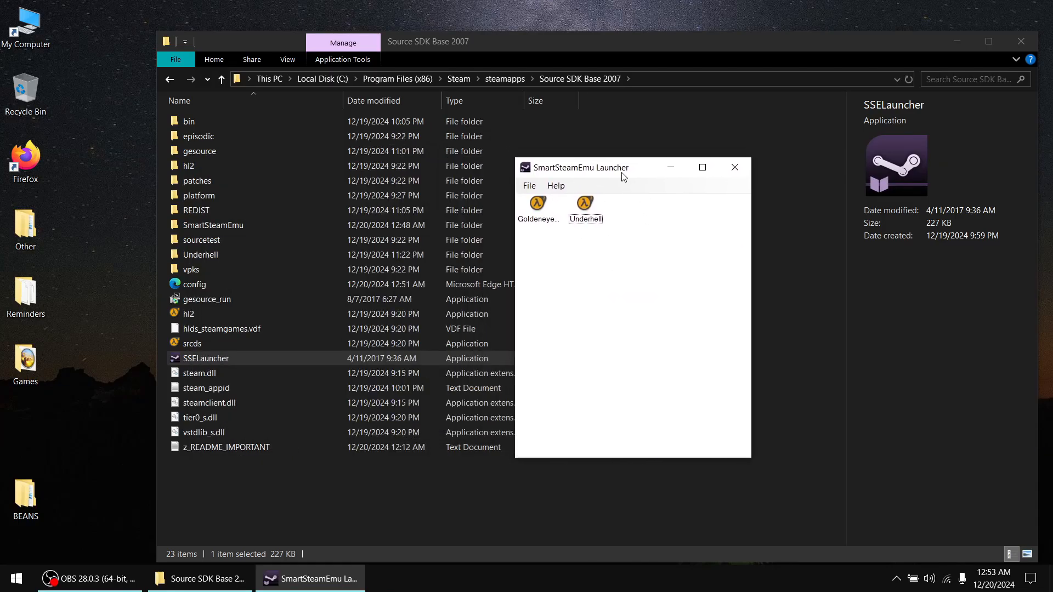